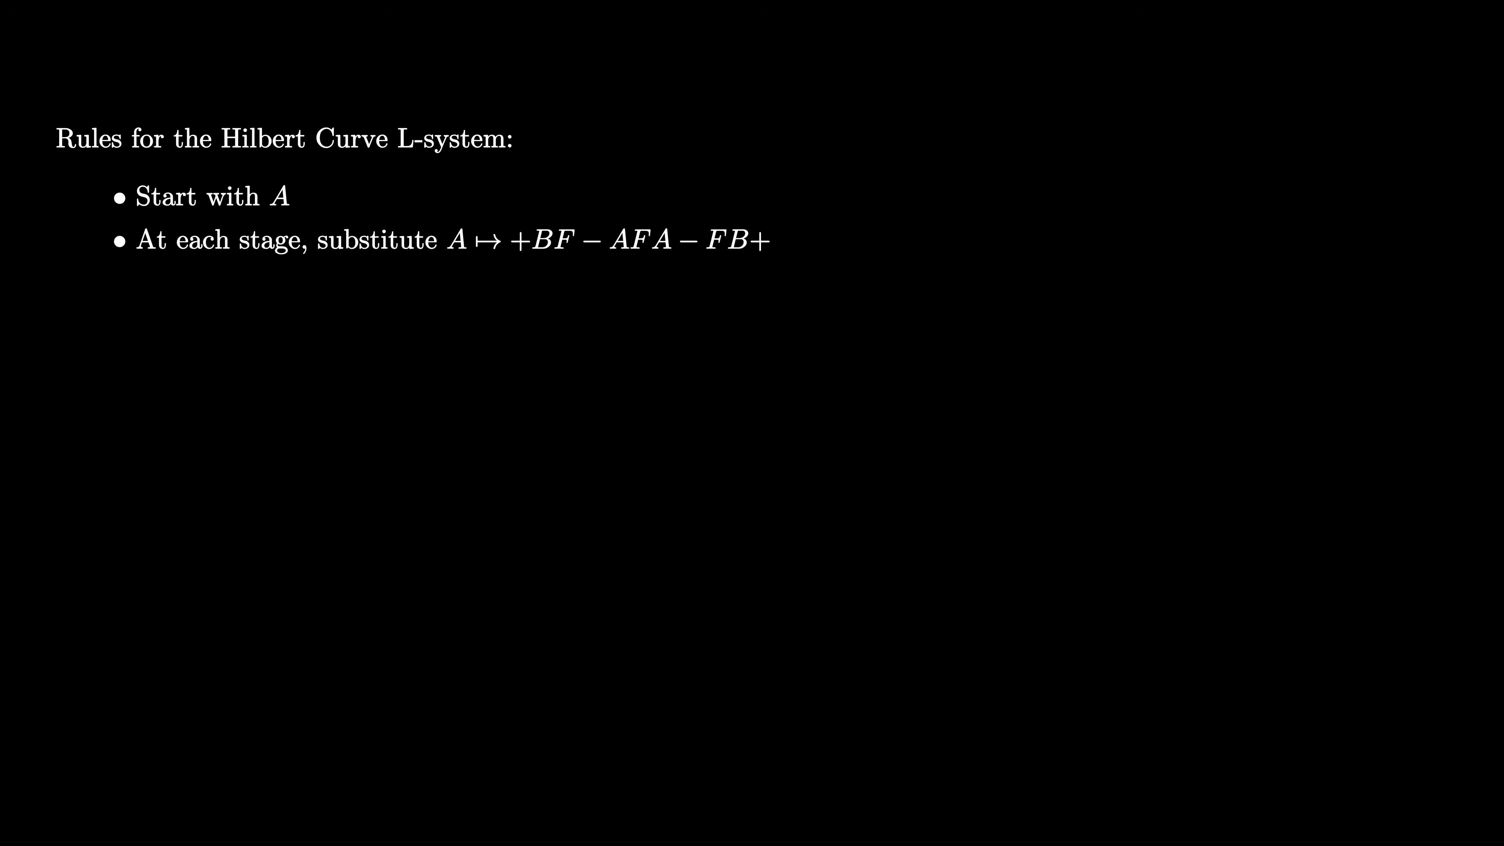
pyautogui.write('At each stage, substitute B ↦ −AF + BFB + FA−')
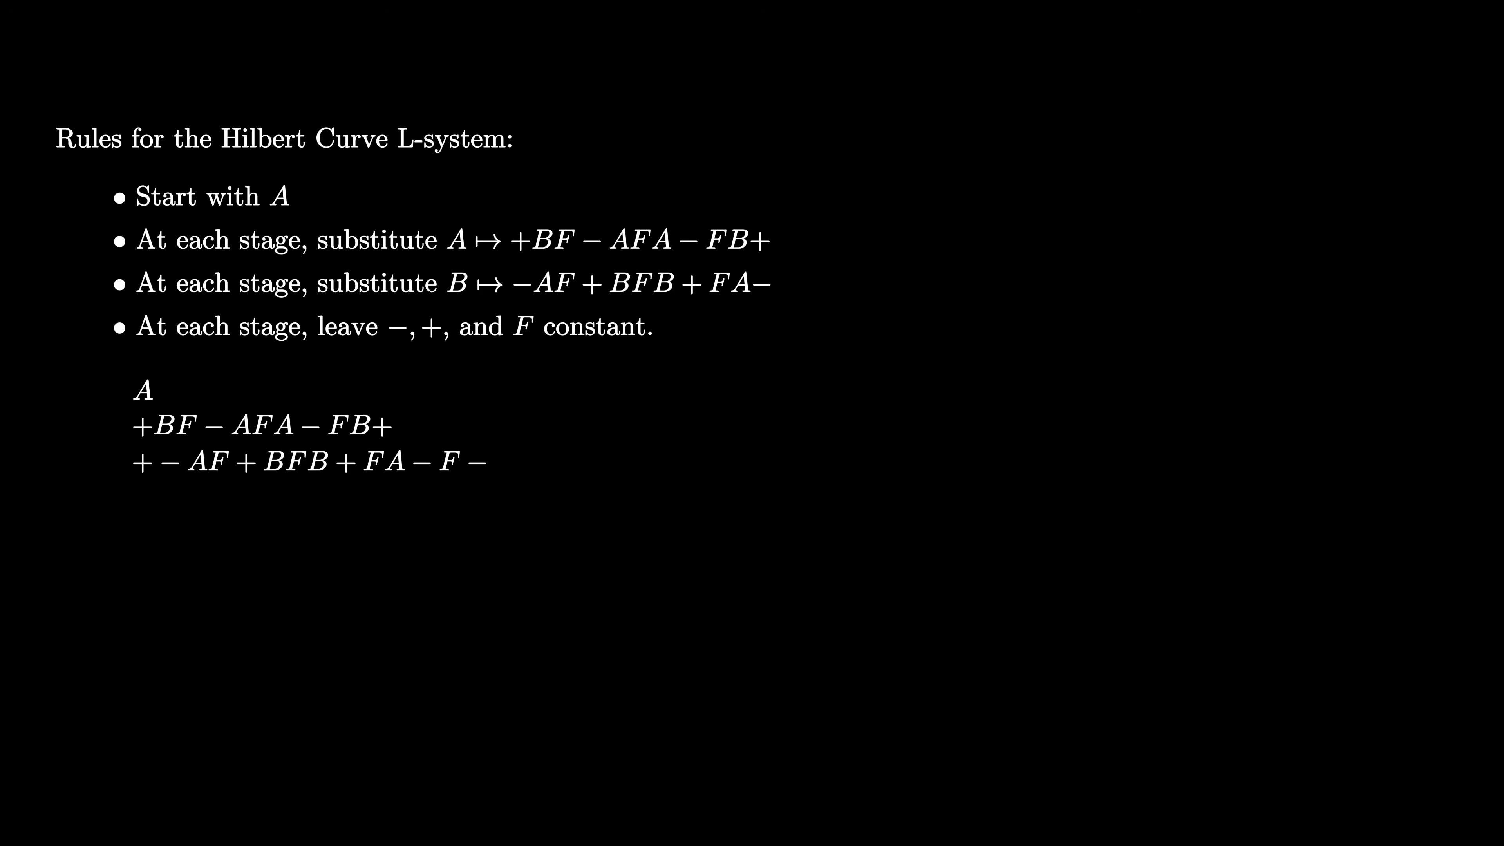
pyautogui.write('+BF-AFA-FB+F')
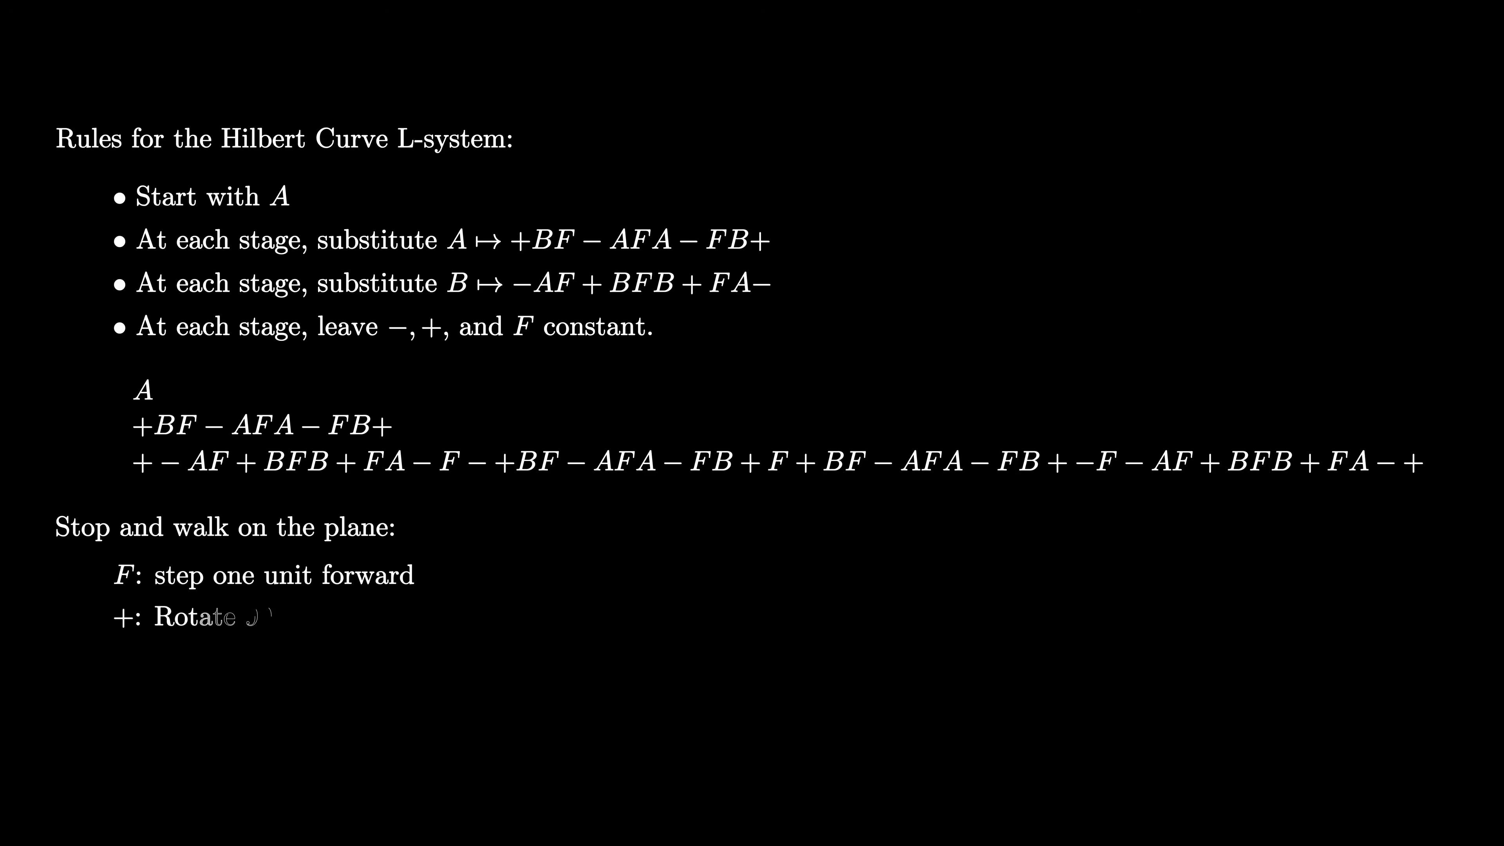
pyautogui.write('90° left')
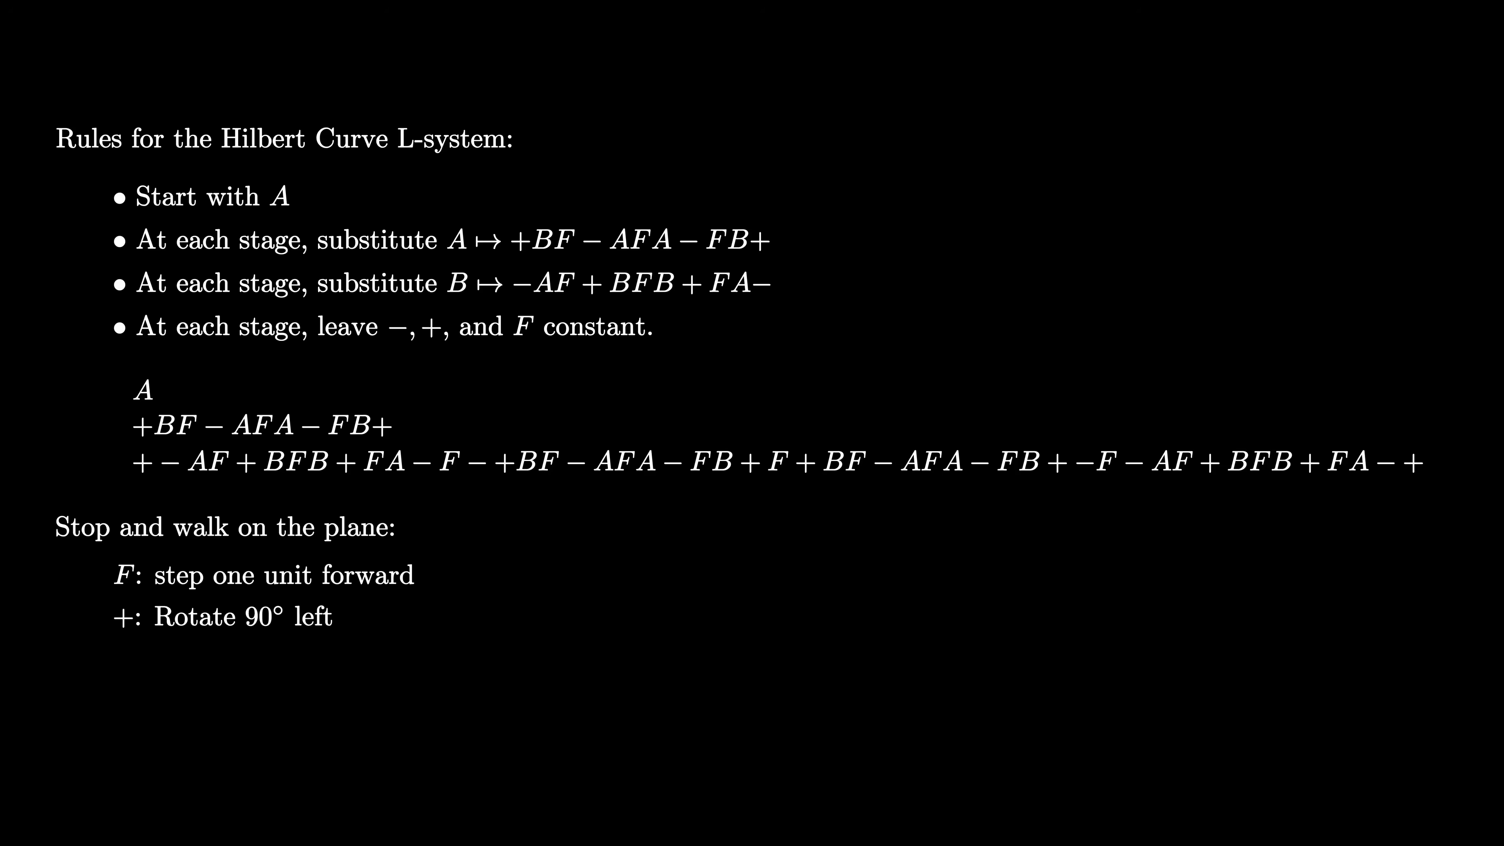